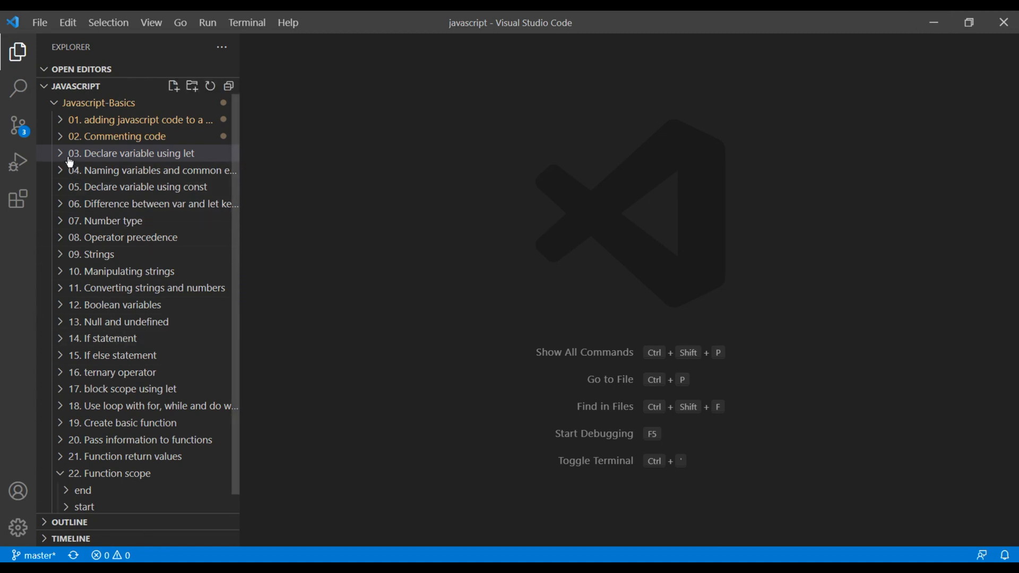
Open main.js from the start folder of lesson '03. Declare variable using let'.
{"action": "left_click", "coordinate": [132, 153]}
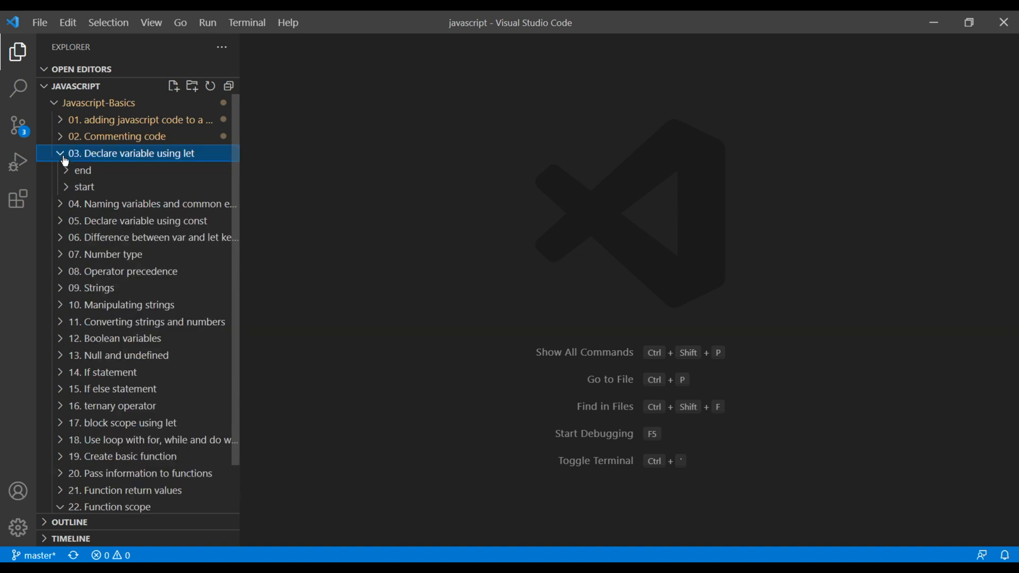
{"action": "left_click", "coordinate": [85, 187]}
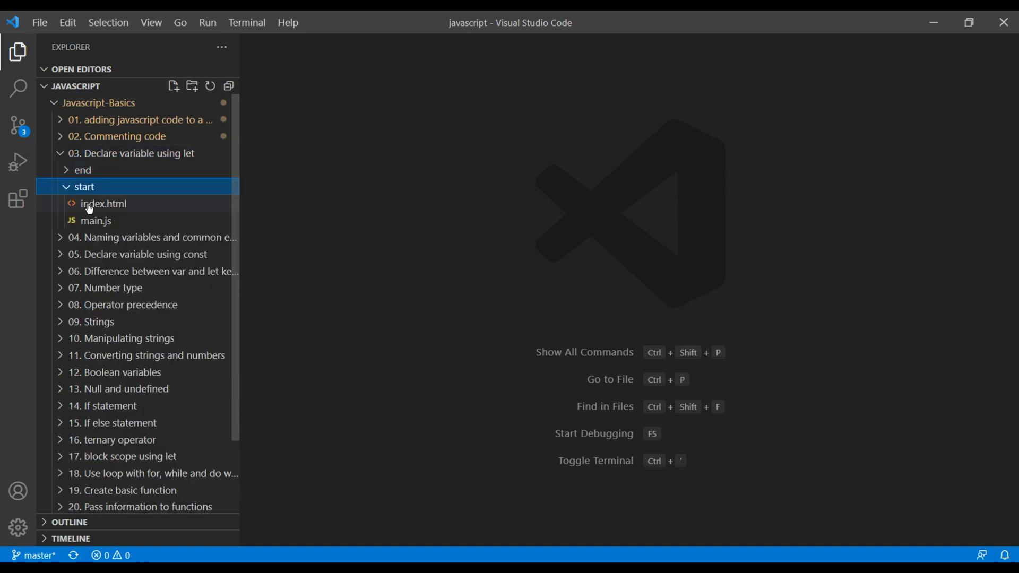
{"action": "left_click", "coordinate": [95, 221]}
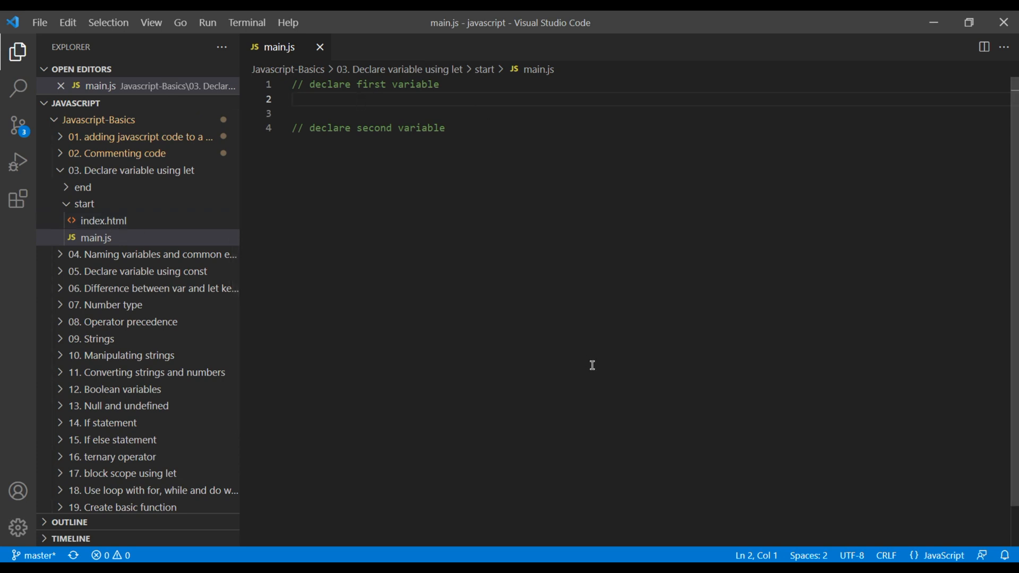
Define an empty firstVariable function under the first comment and call firstVariable() after it.
{"action": "type", "text": "function"}
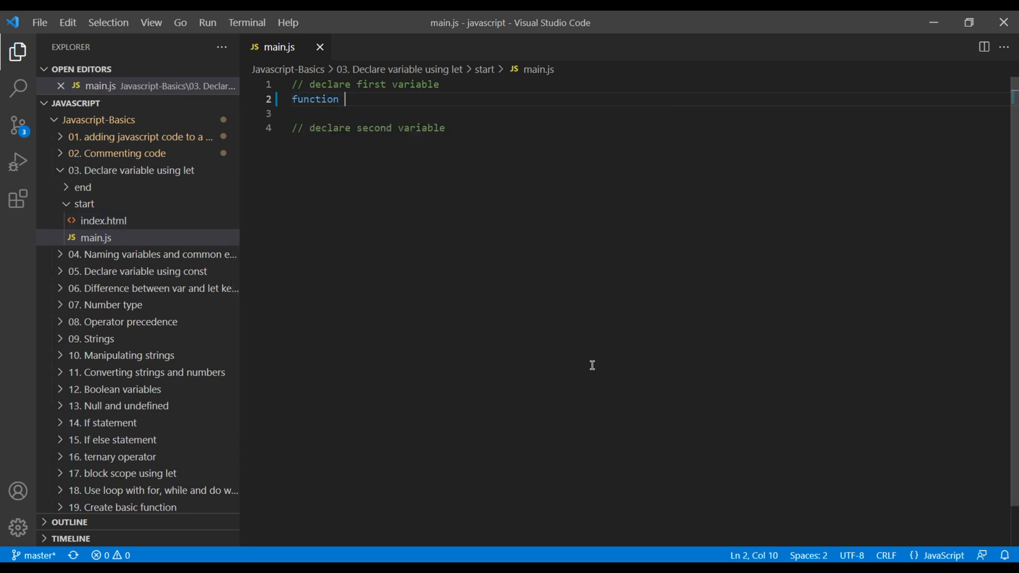
{"action": "type", "text": "firstV"}
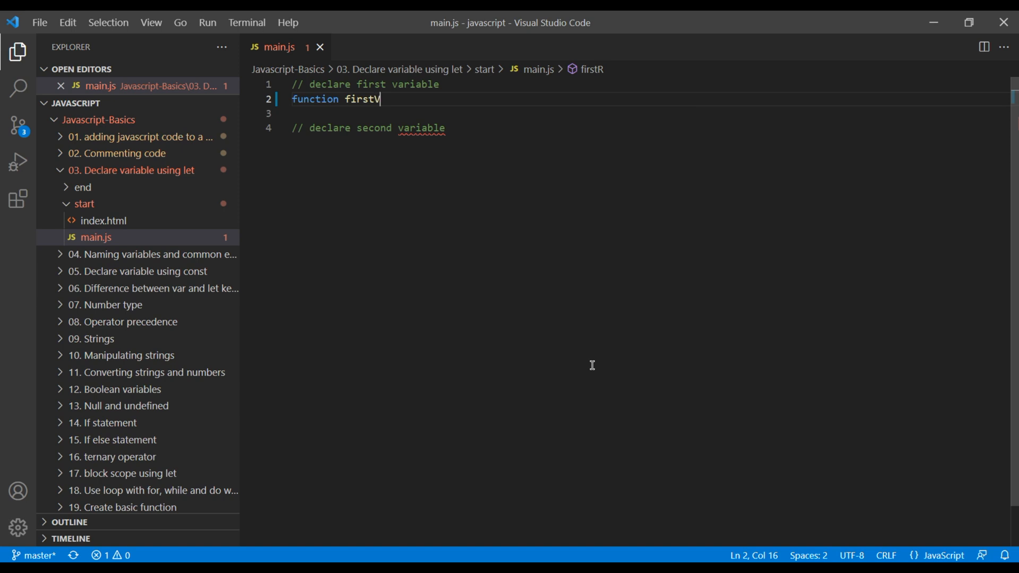
{"action": "type", "text": "aria"}
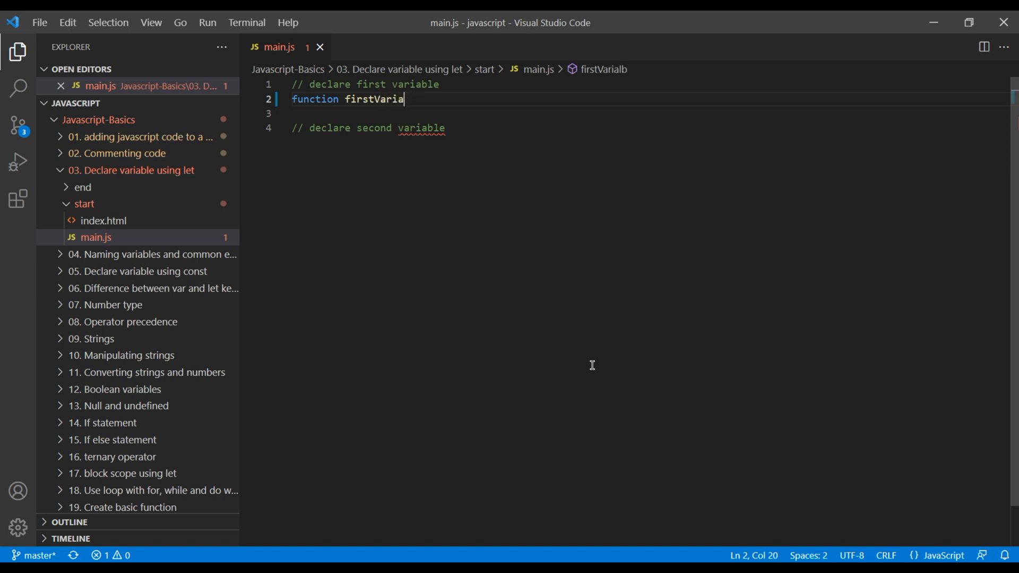
{"action": "type", "text": "ble() {"}
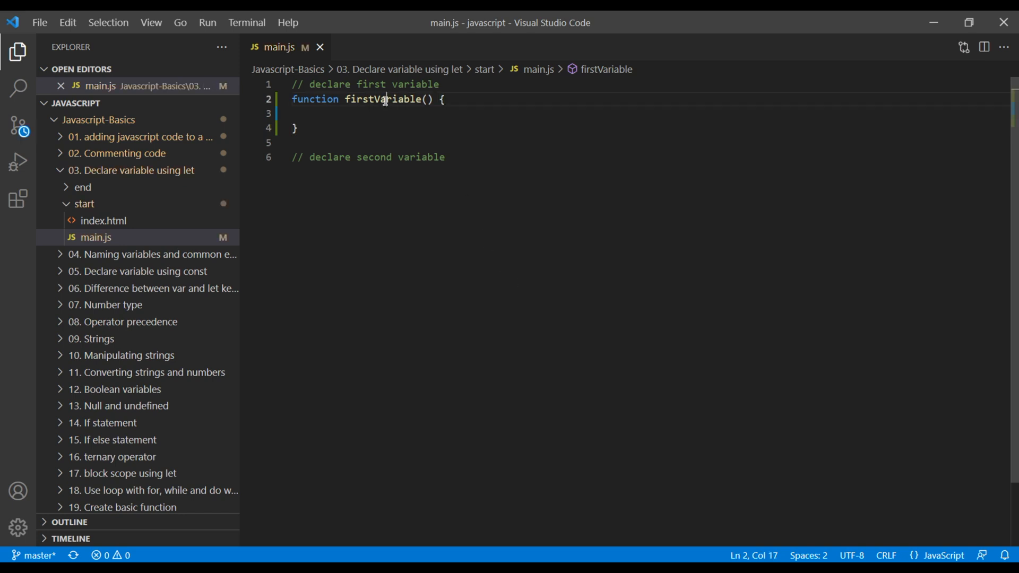
{"action": "type", "text": "firstVariable"}
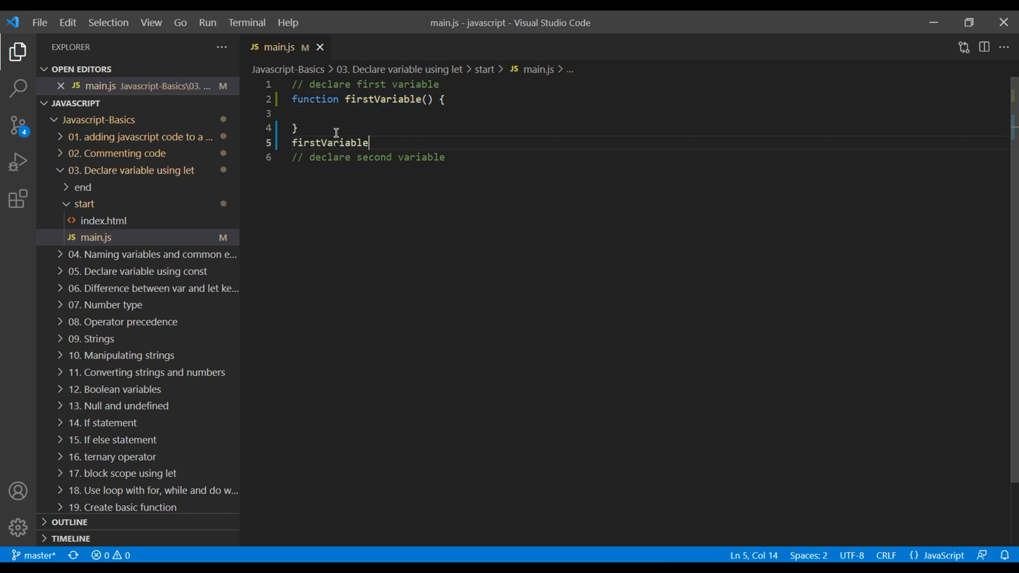
{"action": "type", "text": "();"}
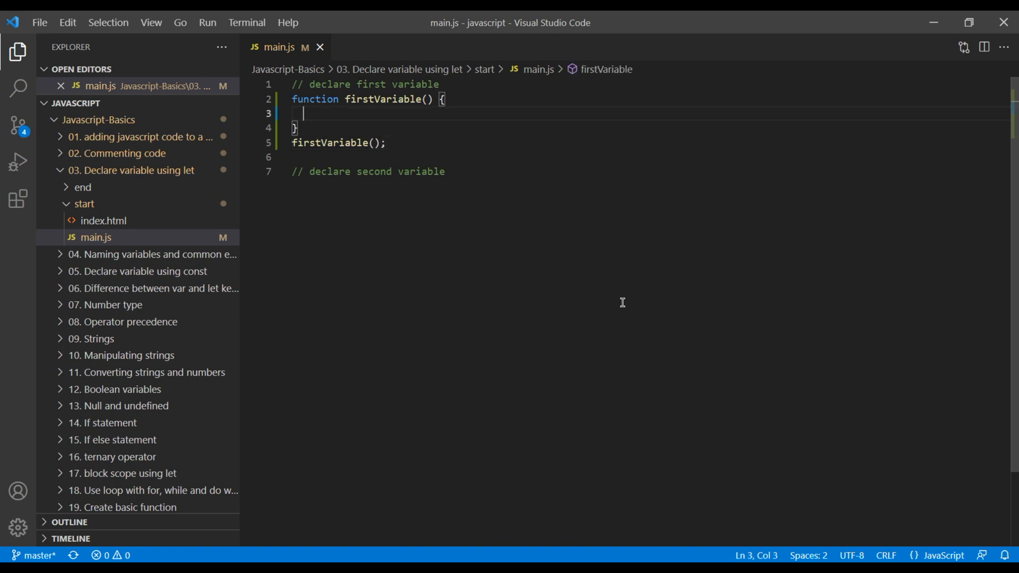
Declare let message = 'Hello World!' inside firstVariable.
{"action": "type", "text": "let"}
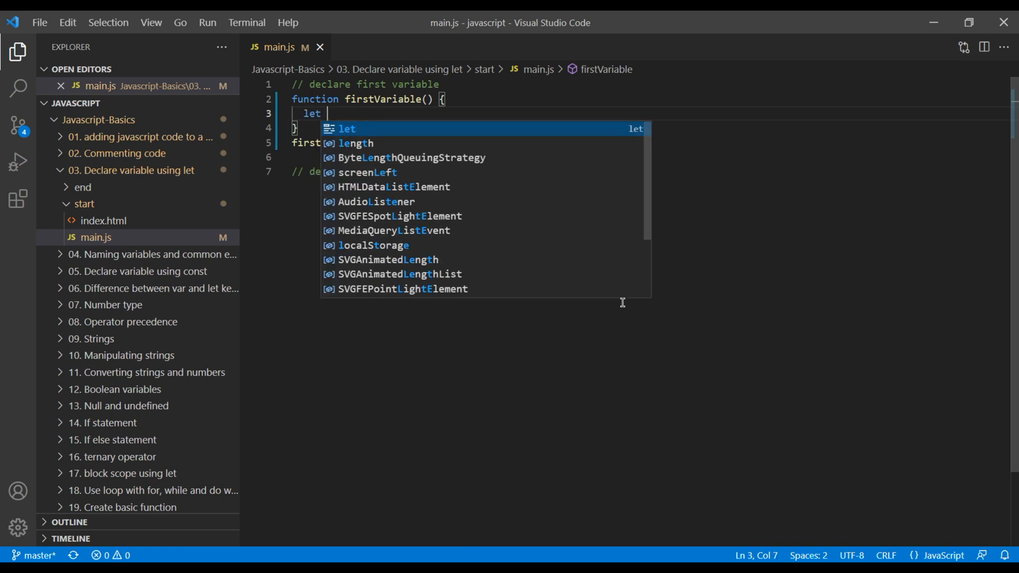
{"action": "type", "text": "mes"}
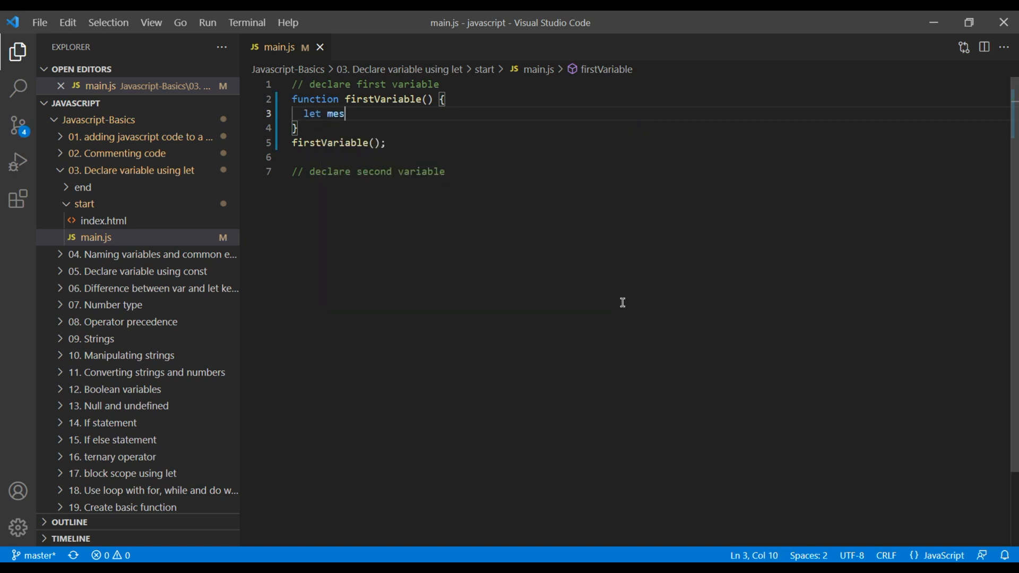
{"action": "type", "text": "sage"}
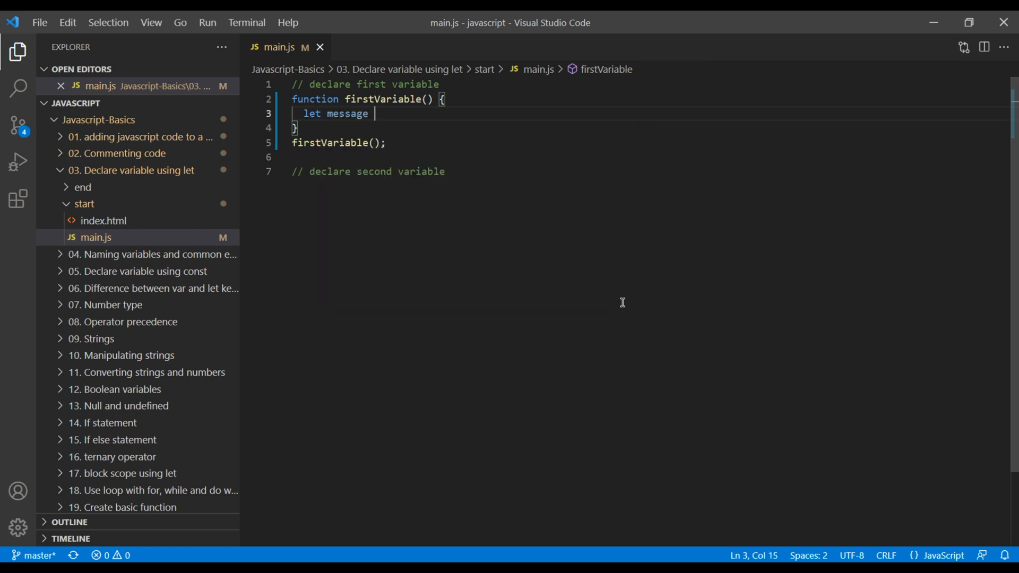
{"action": "type", "text": "= ''"}
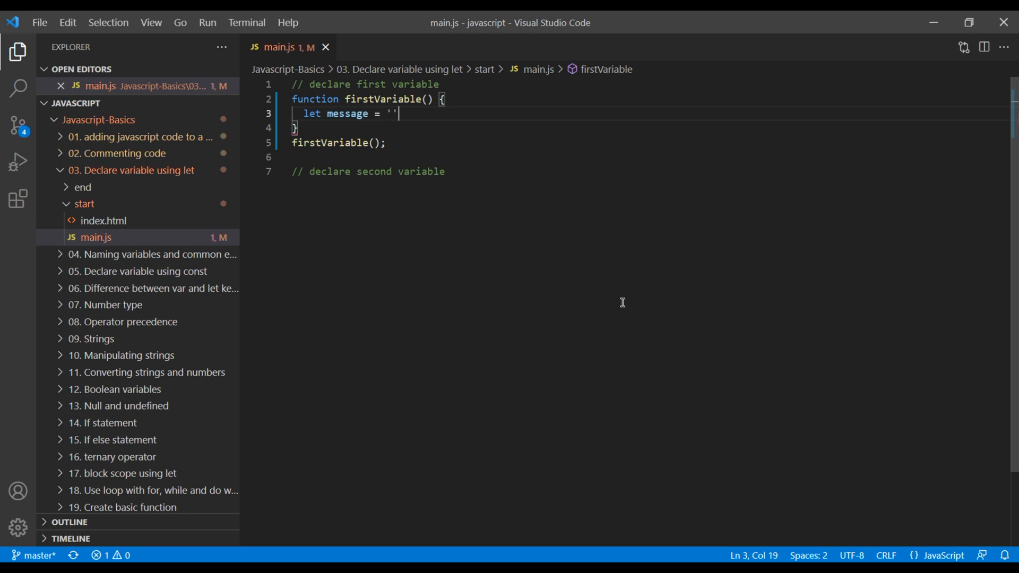
{"action": "type", "text": ";"}
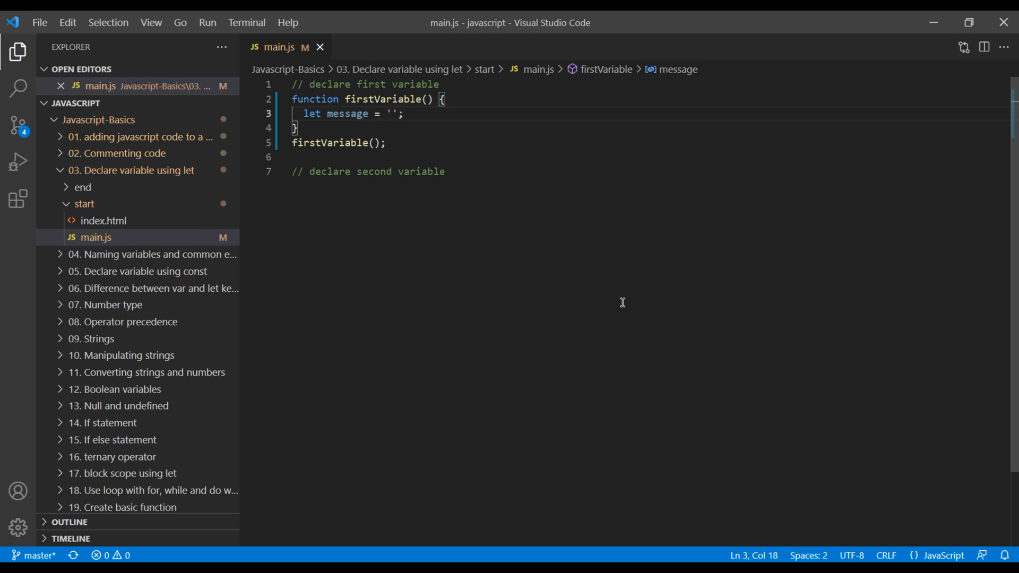
{"action": "type", "text": "Hellow"}
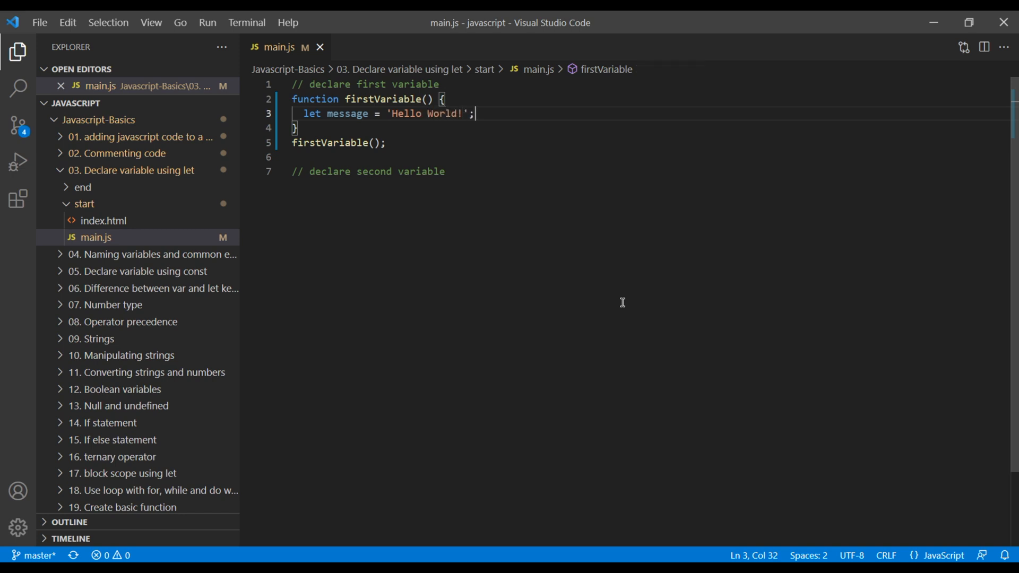
Add console.log(message) using the copied variable name.
{"action": "type", "text": "console.log();"}
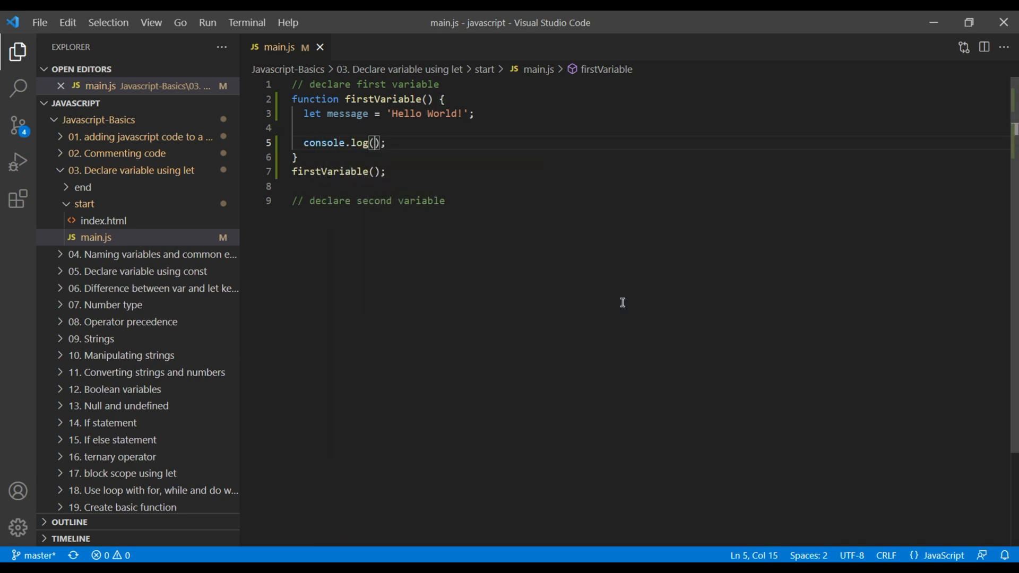
{"action": "mouse_move", "coordinate": [340, 114]}
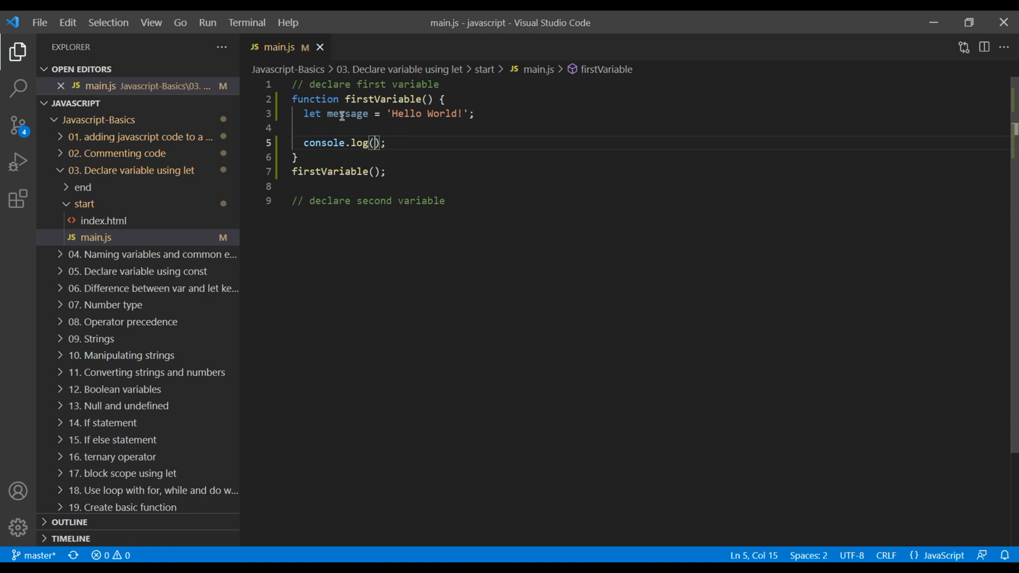
{"action": "double_click", "coordinate": [347, 114]}
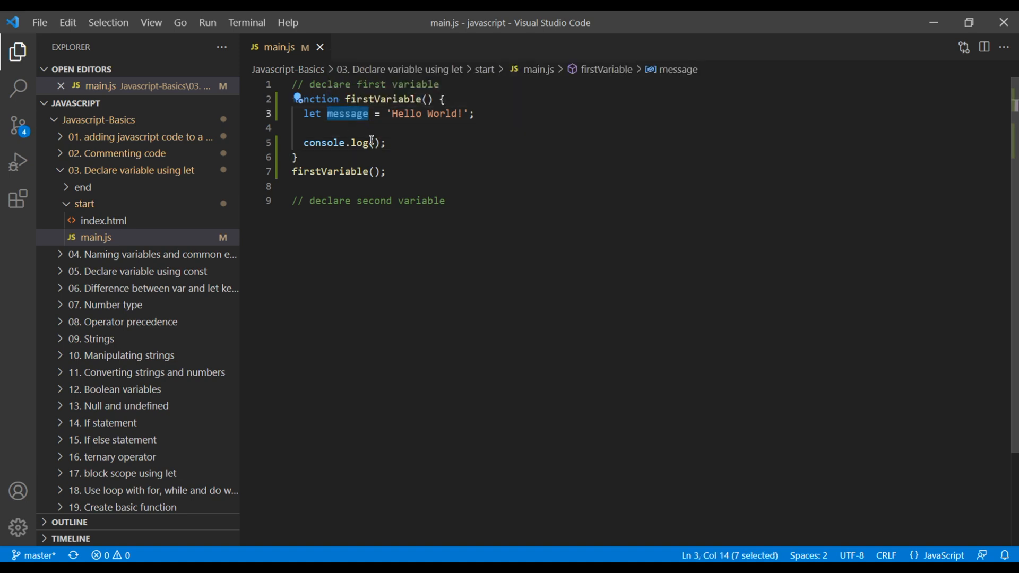
{"action": "type", "text": "message"}
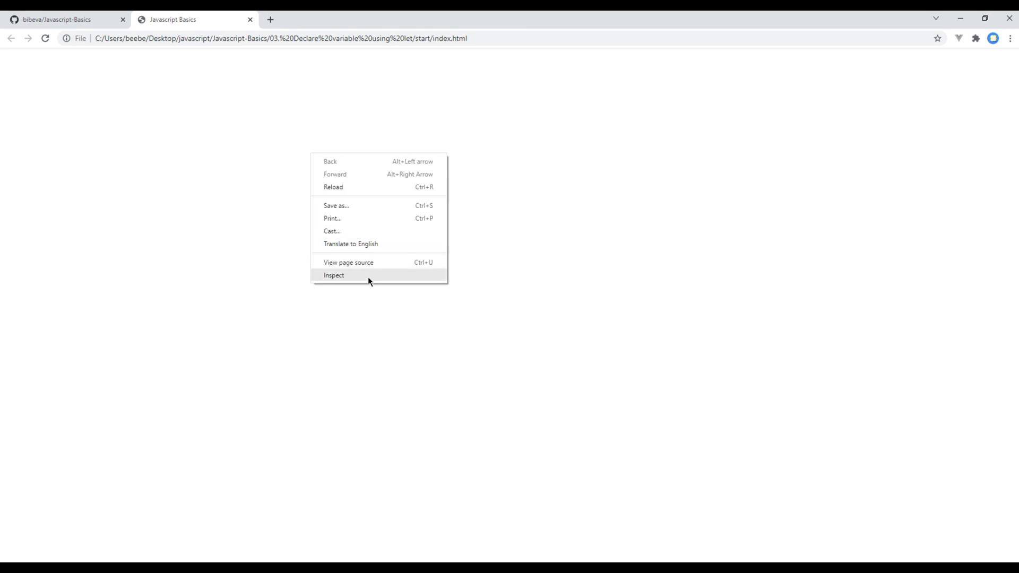
Inspect the lesson page in Chrome and view the Console showing Hello World!
{"action": "left_click", "coordinate": [333, 275]}
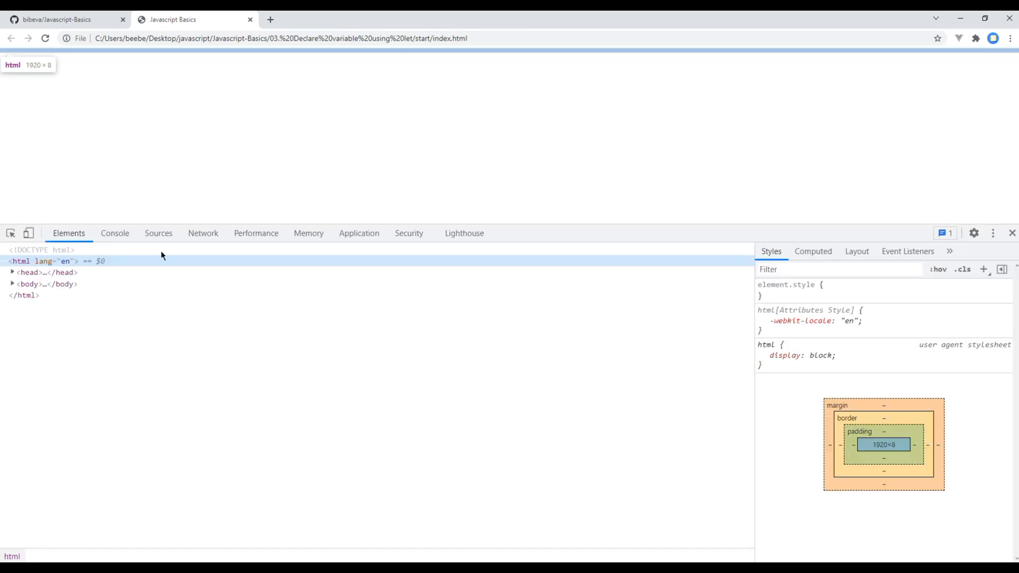
{"action": "left_click", "coordinate": [115, 234]}
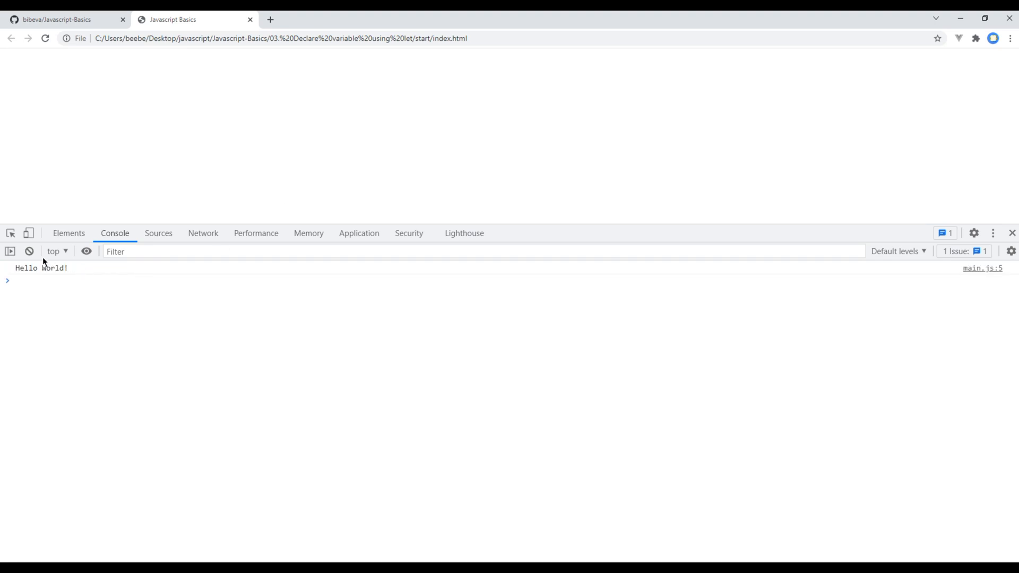
{"action": "mouse_move", "coordinate": [54, 276]}
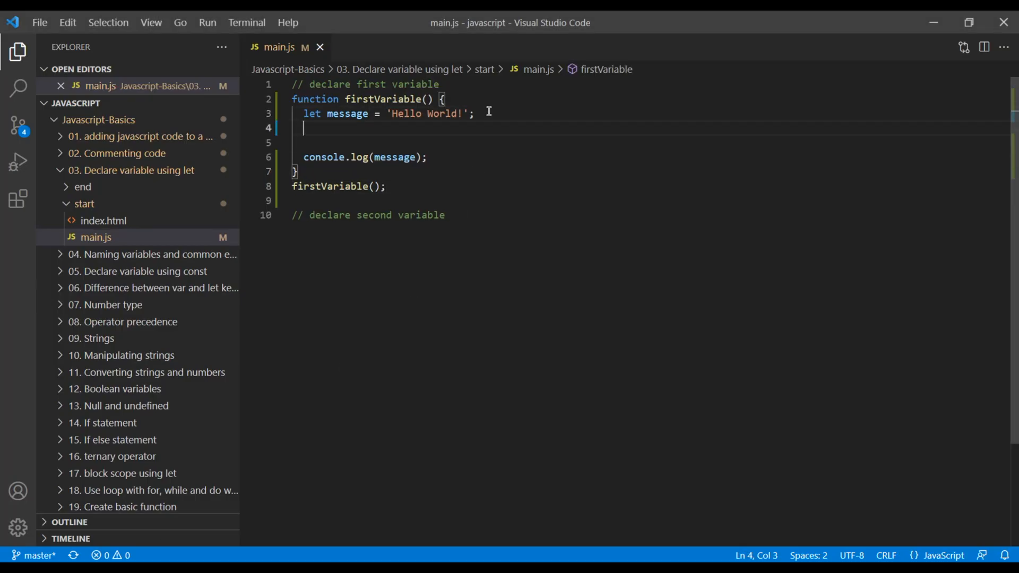
Declare let number = 10 in firstVariable and log number instead of message.
{"action": "type", "text": "let"}
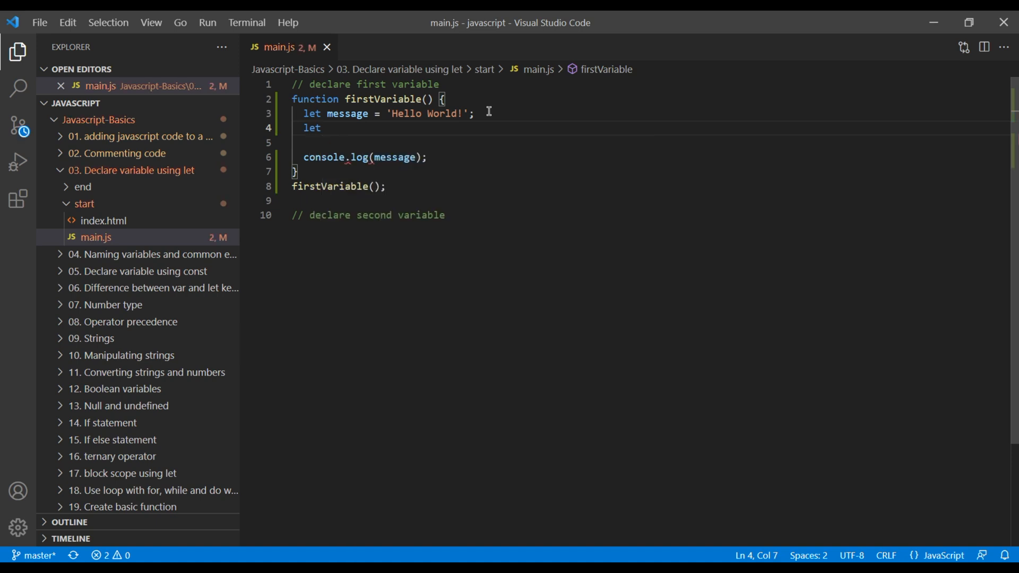
{"action": "type", "text": "numb"}
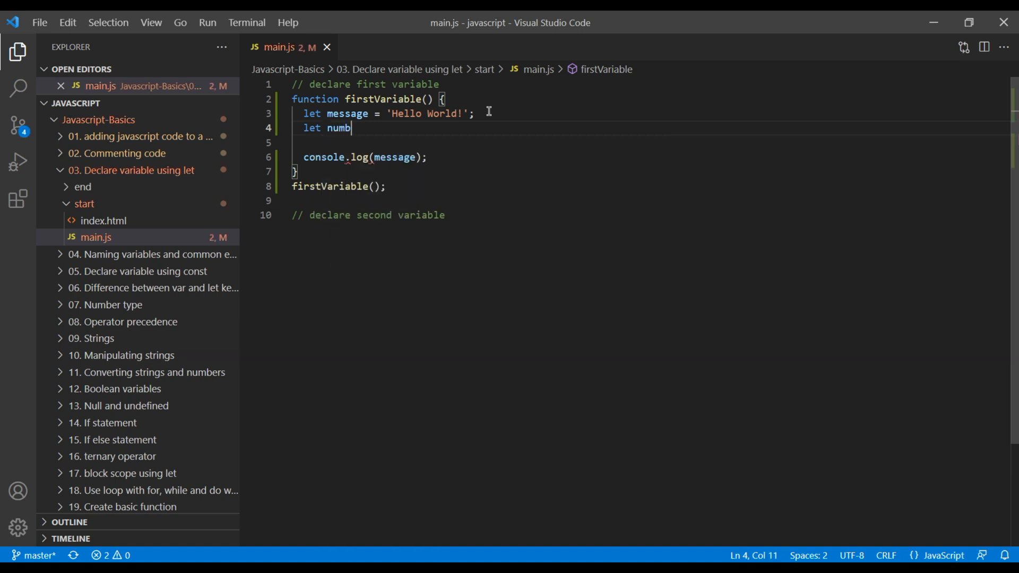
{"action": "type", "text": "er ="}
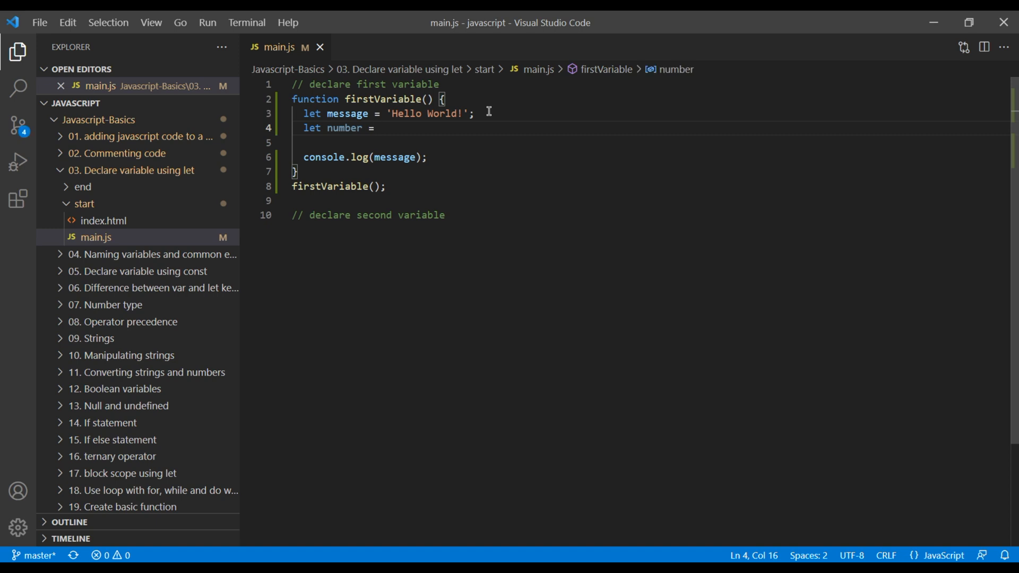
{"action": "type", "text": "10;"}
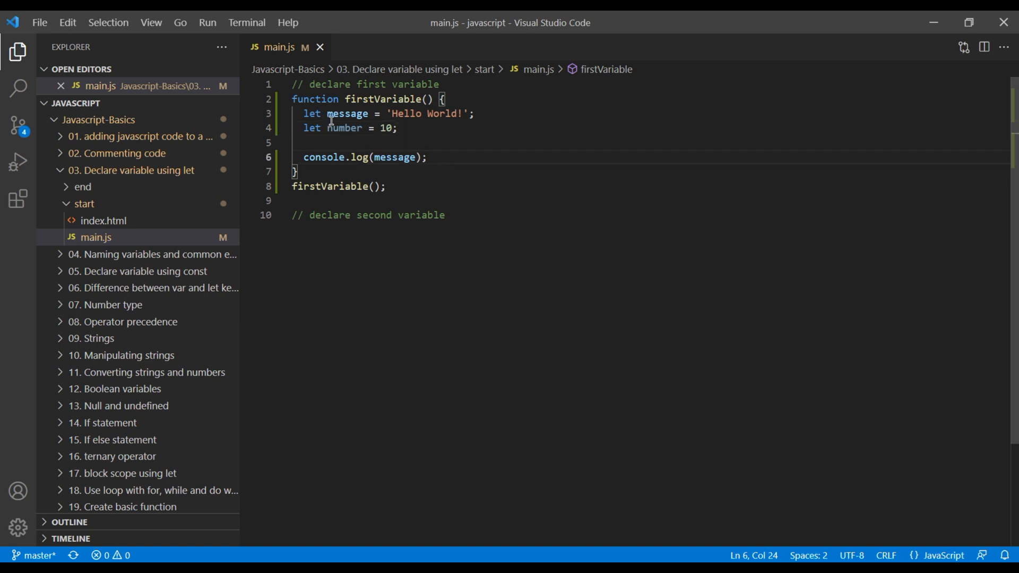
{"action": "double_click", "coordinate": [394, 157]}
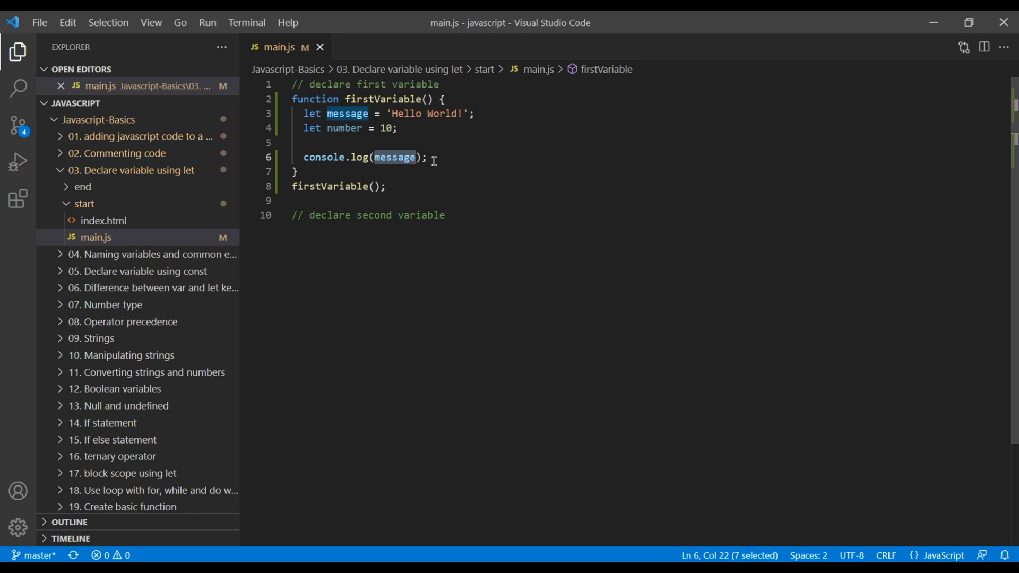
{"action": "type", "text": "number"}
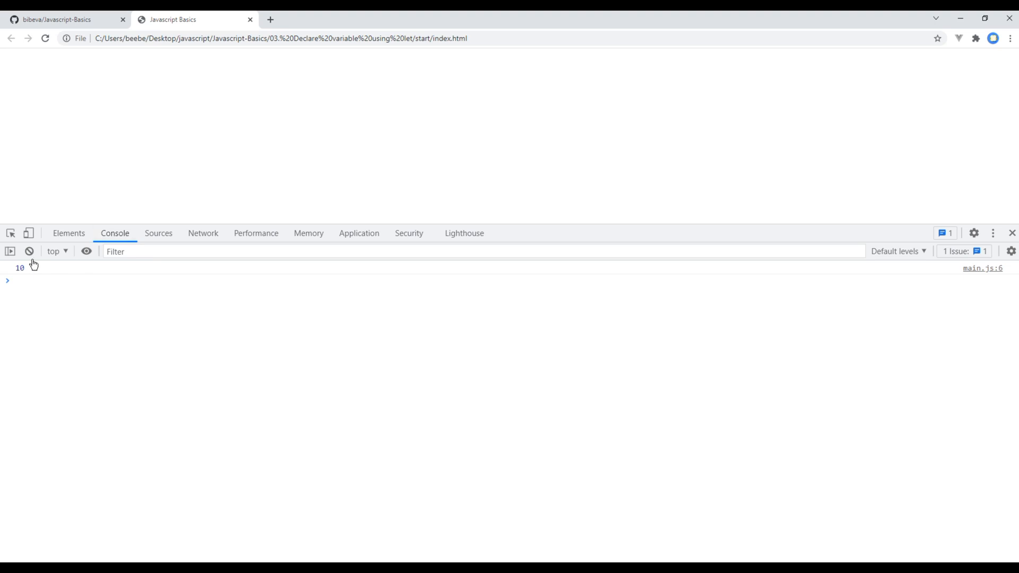
{"action": "mouse_move", "coordinate": [14, 277]}
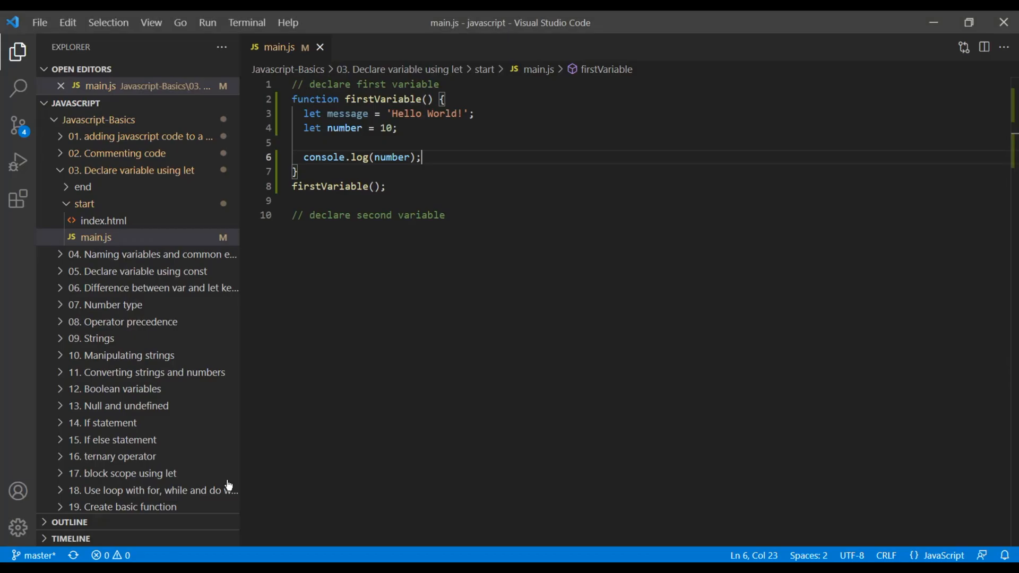
Declare let discounted = false in firstVariable and log discounted instead of number.
{"action": "key", "text": "Enter"}
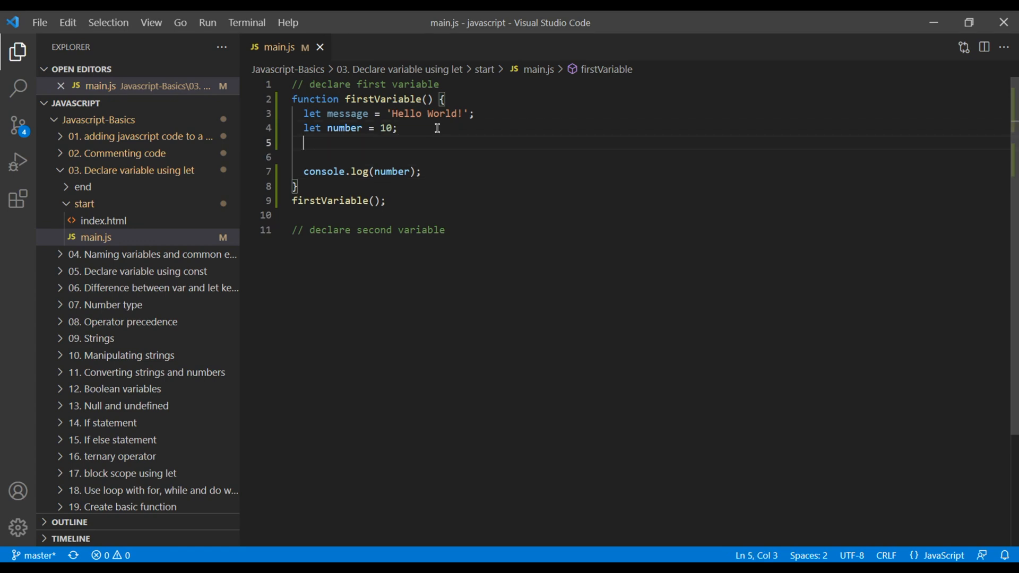
{"action": "type", "text": "let dis"}
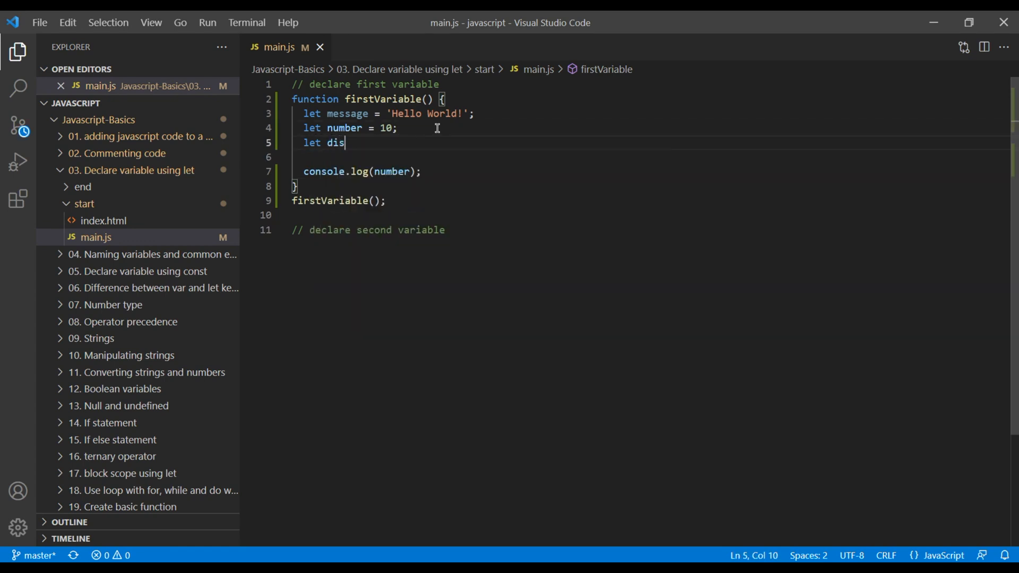
{"action": "type", "text": "counted"}
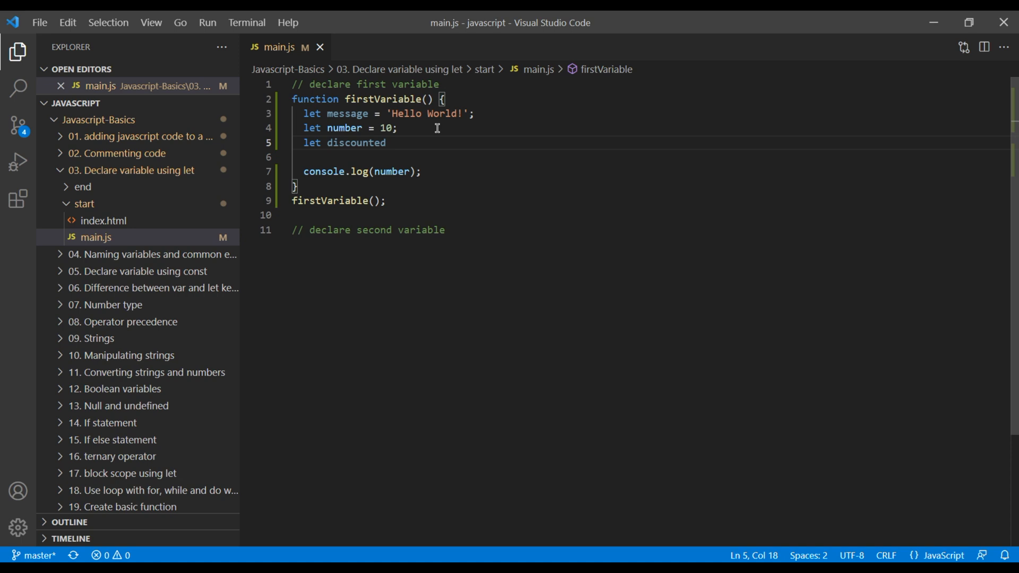
{"action": "type", "text": "= false"}
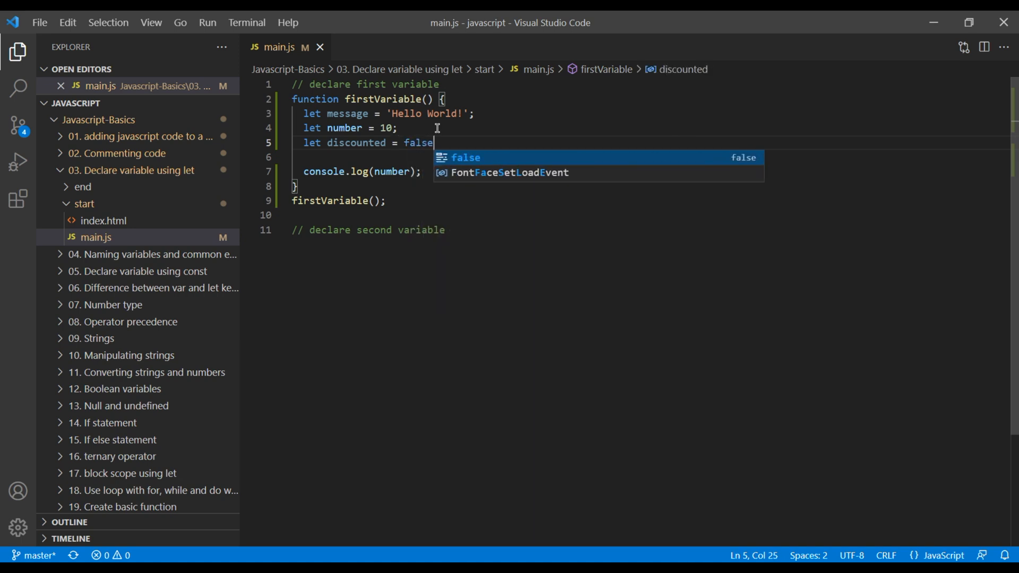
{"action": "type", "text": ";"}
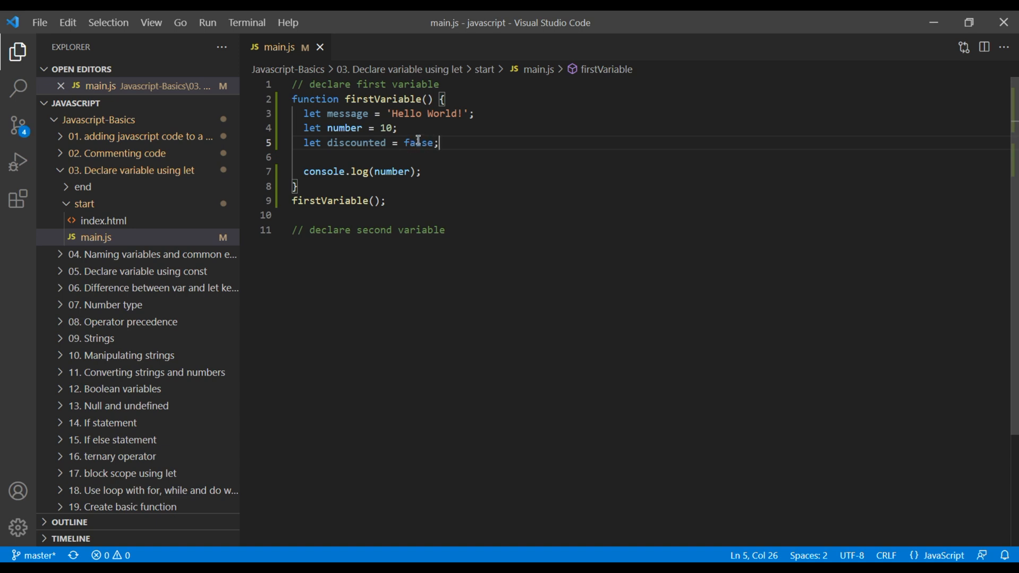
{"action": "double_click", "coordinate": [355, 142]}
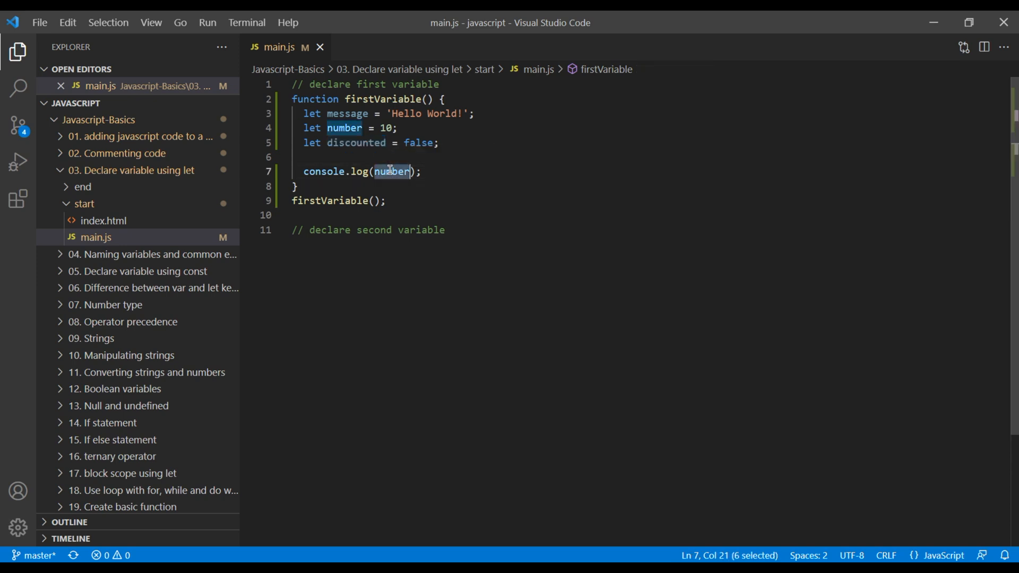
{"action": "type", "text": "discounted"}
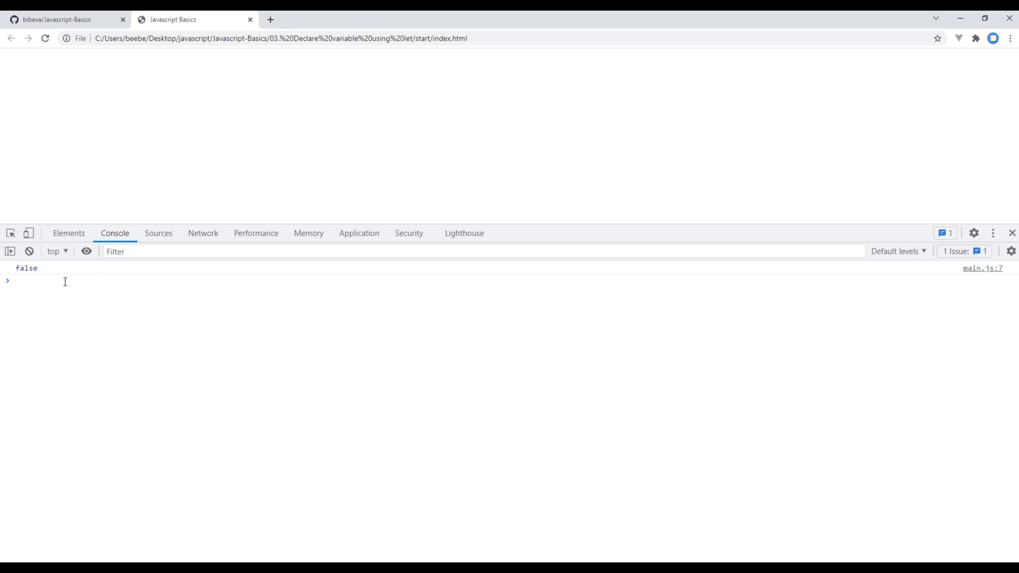
{"action": "mouse_move", "coordinate": [28, 232]}
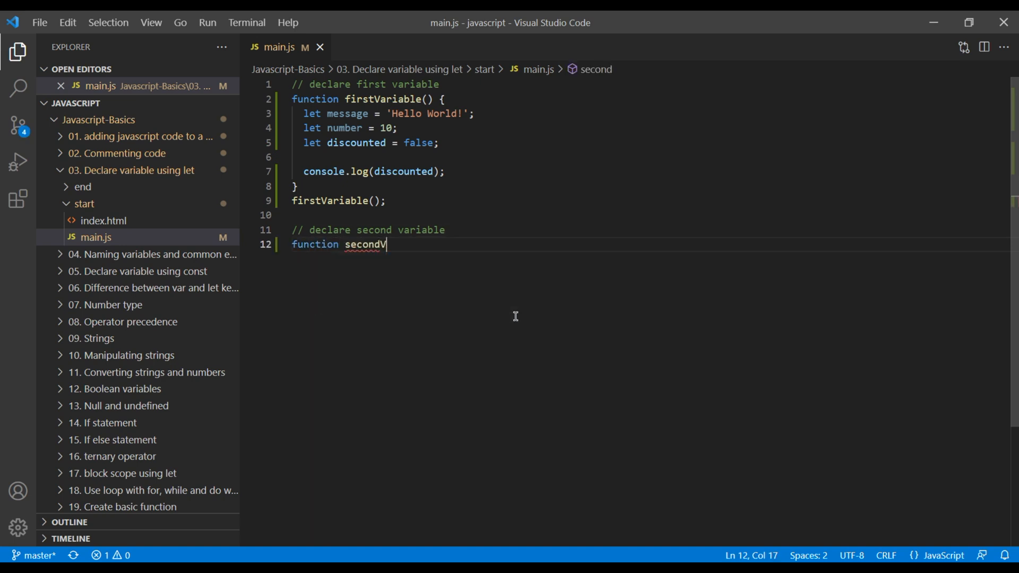
Define an empty secondVariable function under the second comment and call secondVariable() after it.
{"action": "type", "text": "ariable() {"}
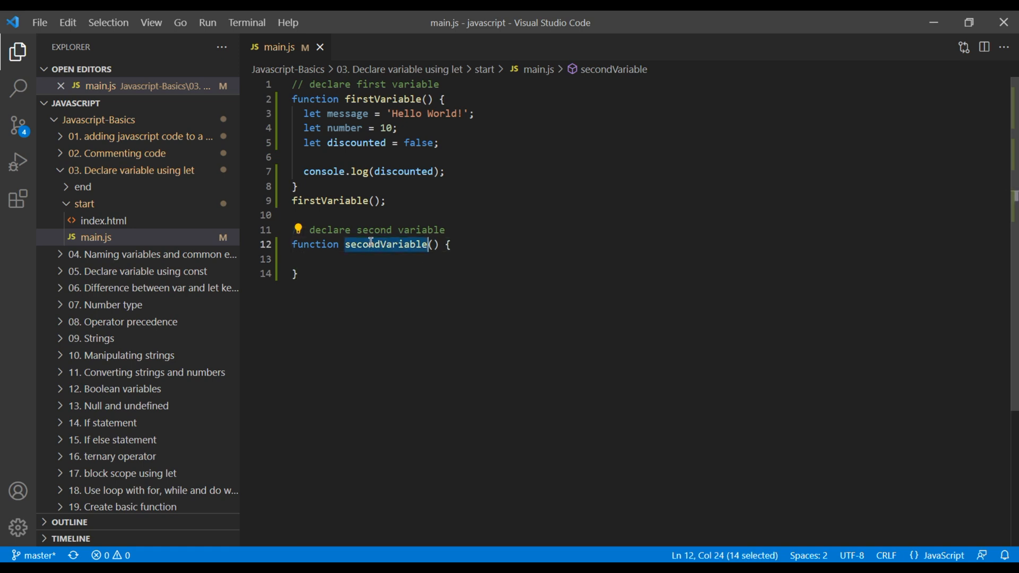
{"action": "type", "text": "secondVariable();"}
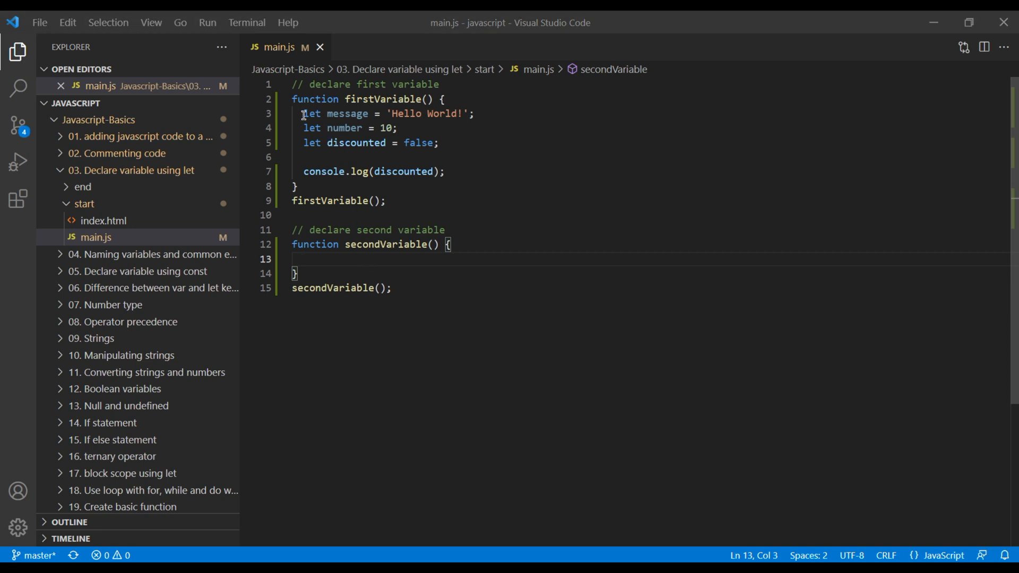
{"action": "left_click", "coordinate": [314, 114]}
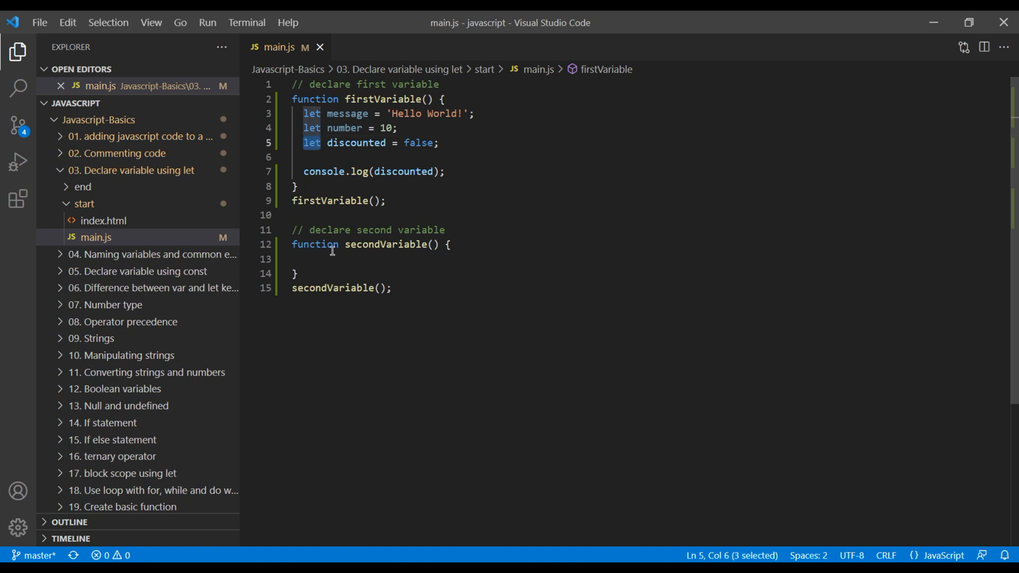
Start a comma-separated let in secondVariable with message = 'Hello World'.
{"action": "type", "text": "let"}
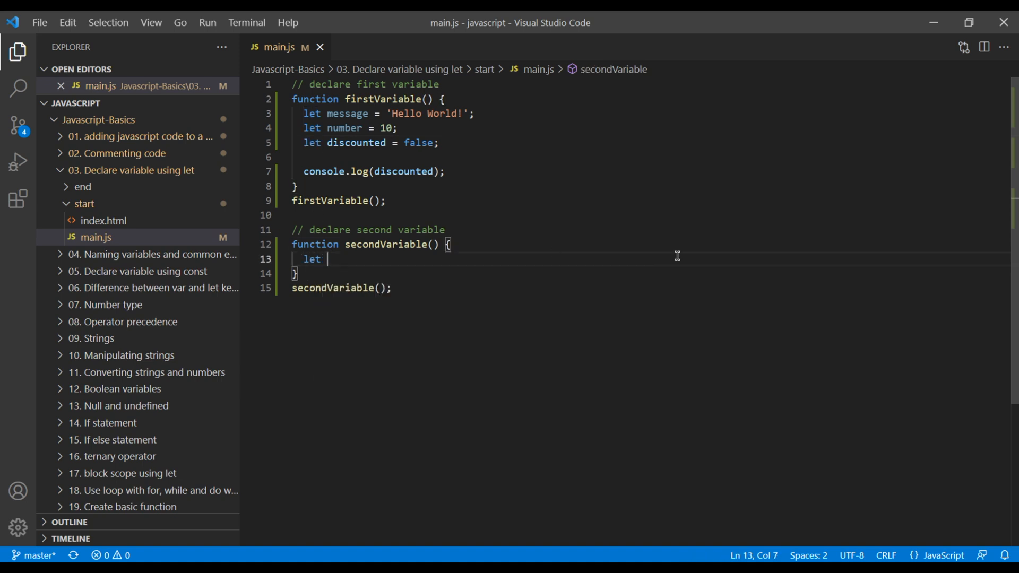
{"action": "type", "text": "message ="}
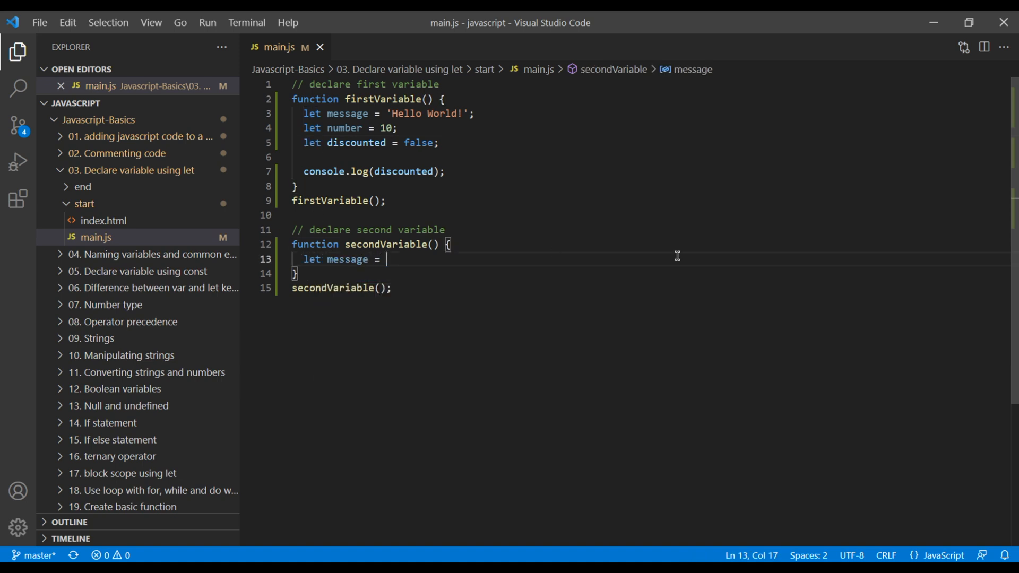
{"action": "type", "text": "'Hellow'"}
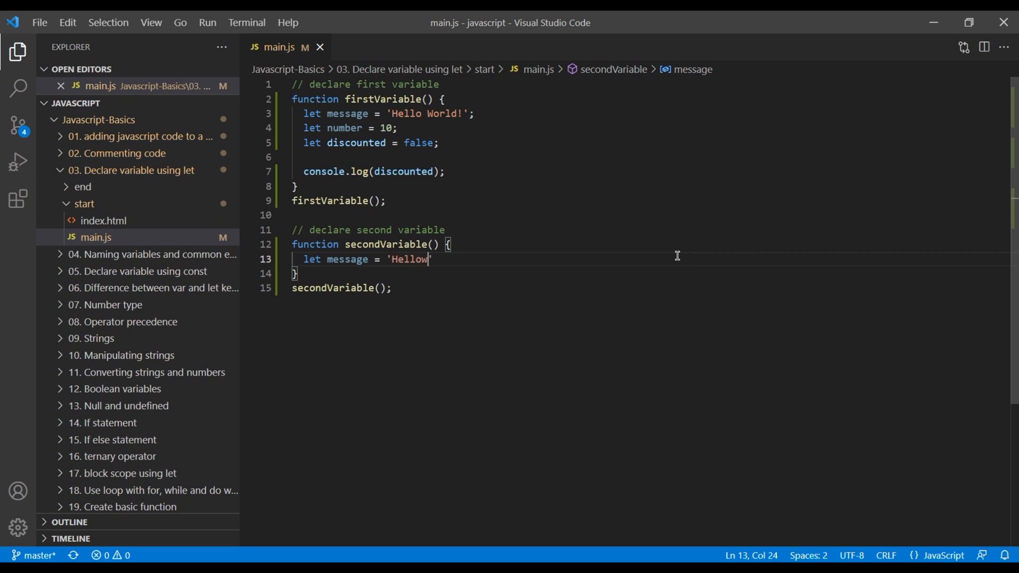
{"action": "type", "text": "World"}
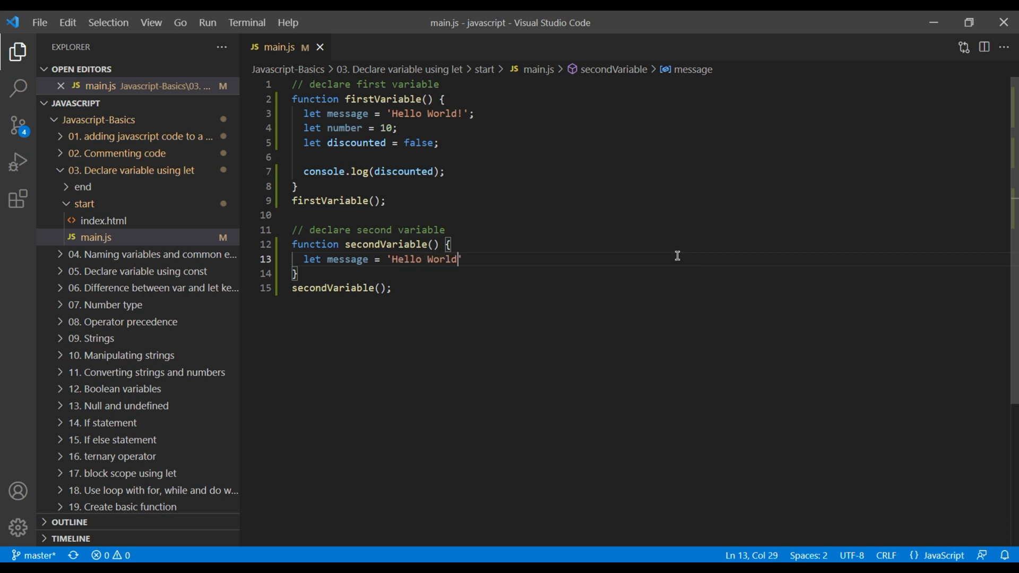
{"action": "type", "text": "'"}
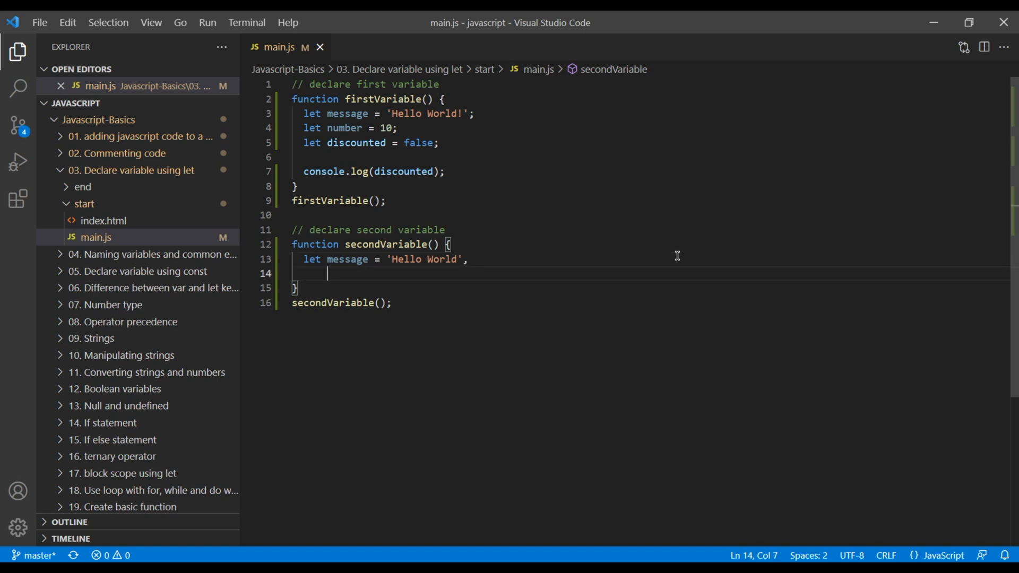
Continue the same let statement with number = 10 and discounted = true.
{"action": "type", "text": "number = 10,"}
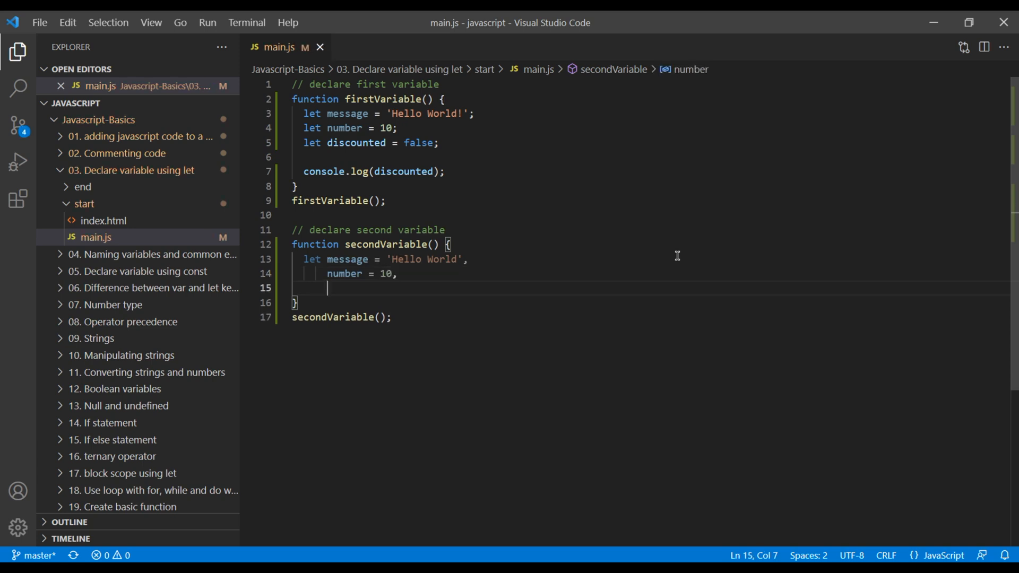
{"action": "type", "text": "discou"}
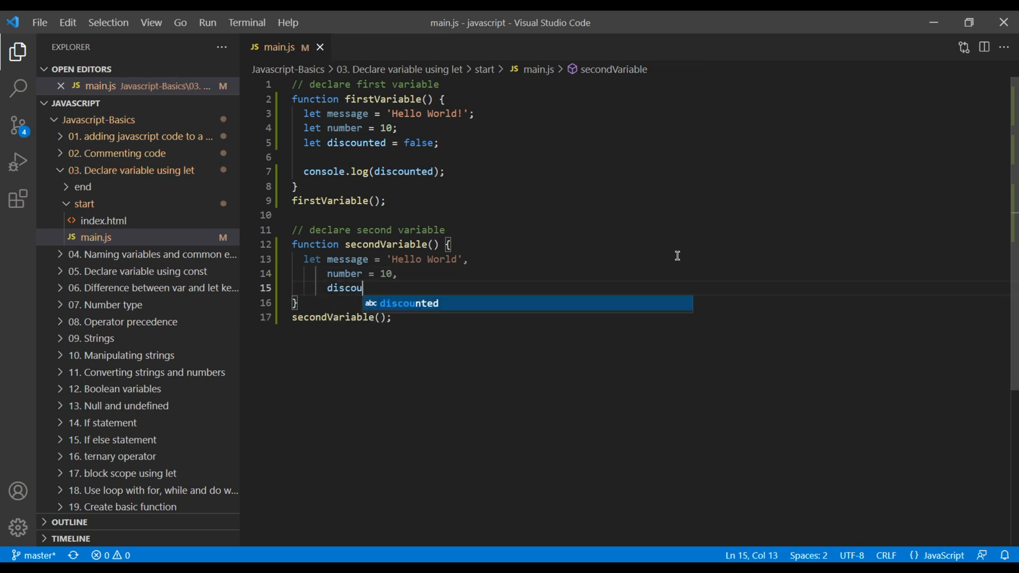
{"action": "type", "text": "nted"}
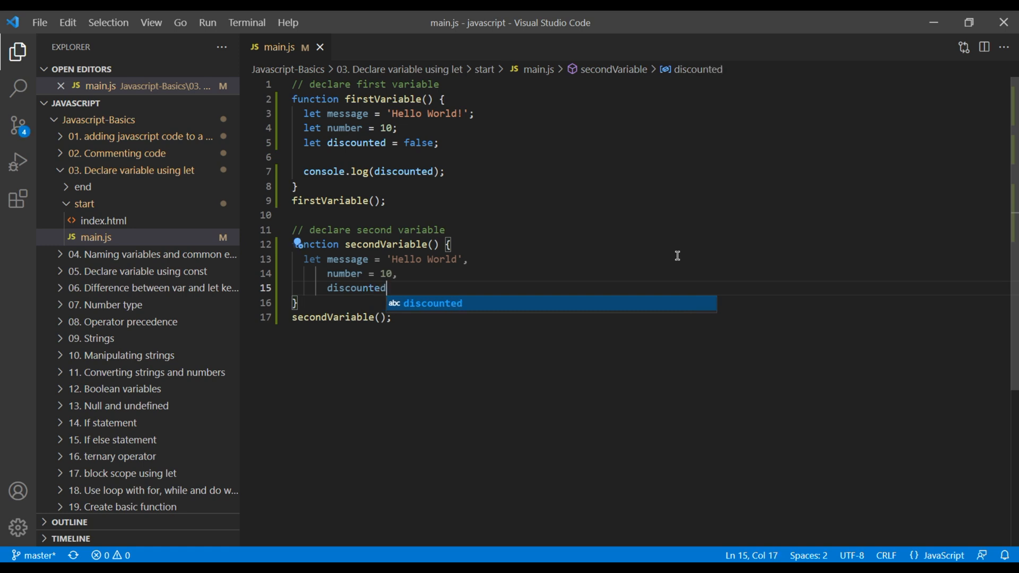
{"action": "type", "text": "="}
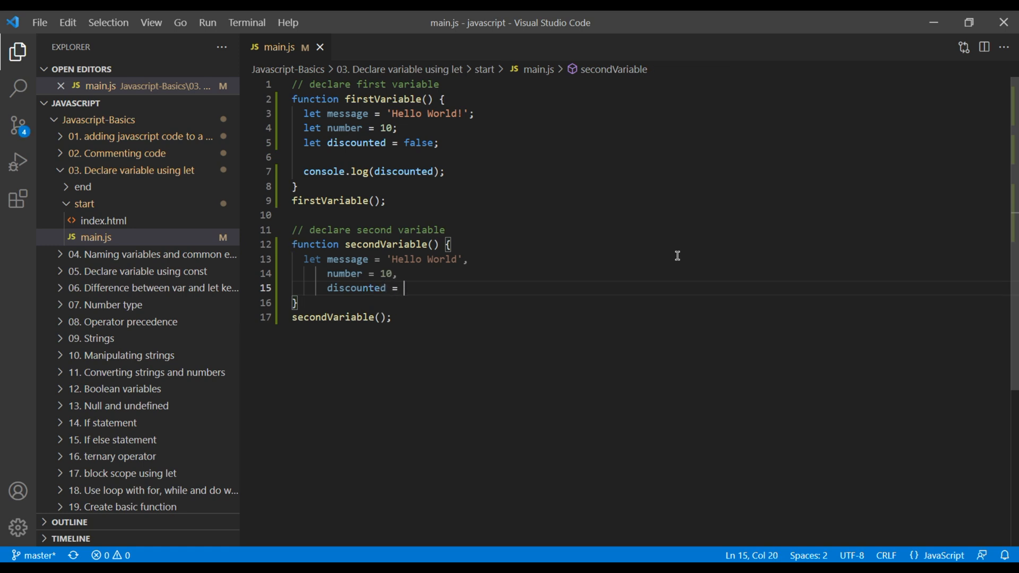
{"action": "type", "text": "true;"}
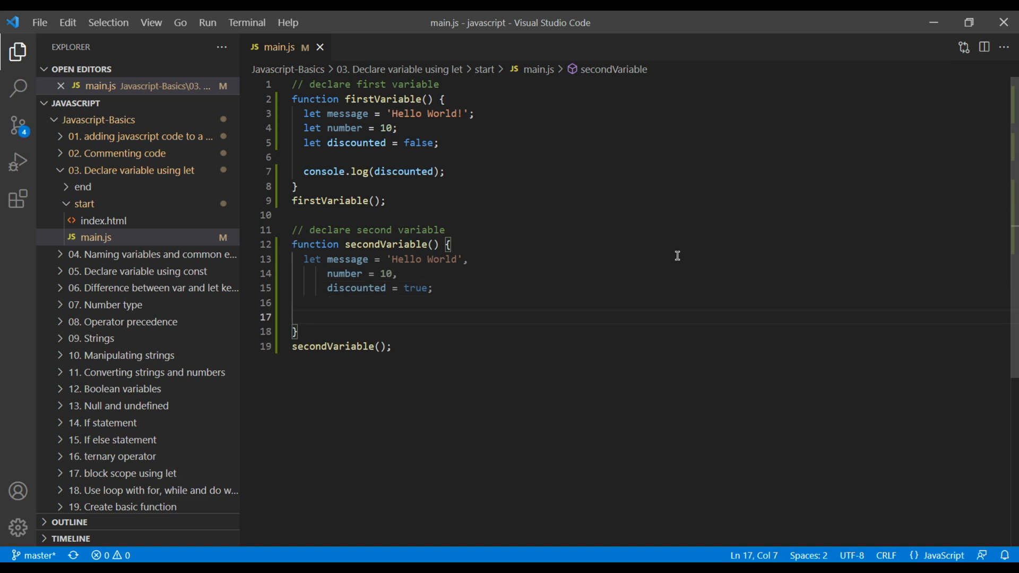
Add console.log(discounted) after secondVariable's declarations and save.
{"action": "type", "text": "console.log();"}
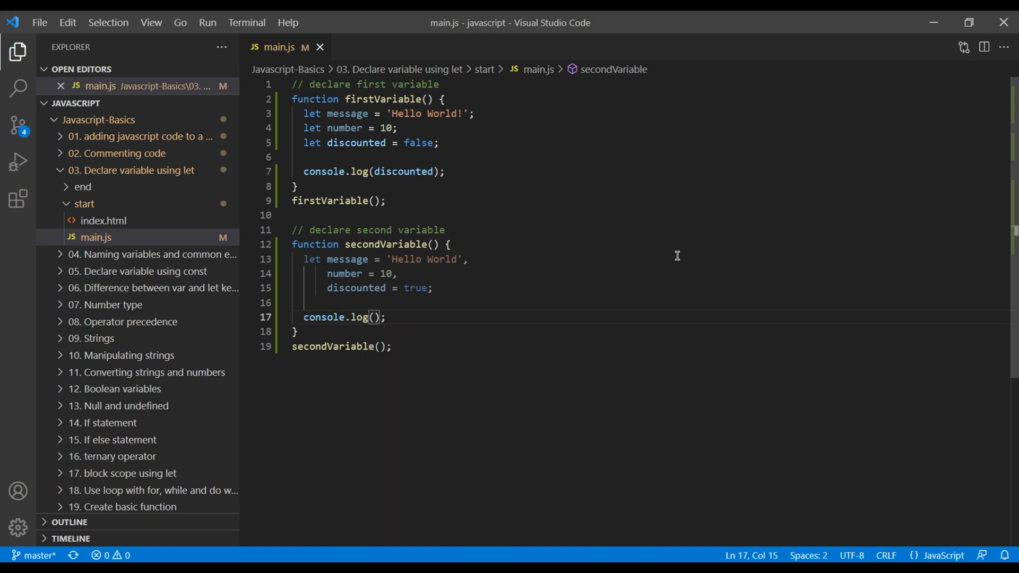
{"action": "mouse_move", "coordinate": [430, 331]}
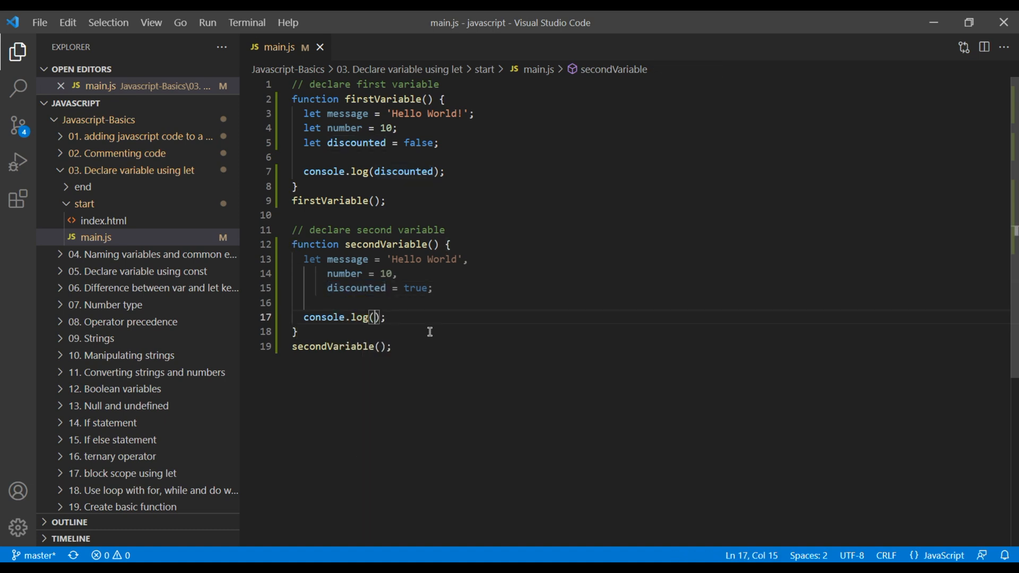
{"action": "type", "text": "discounted"}
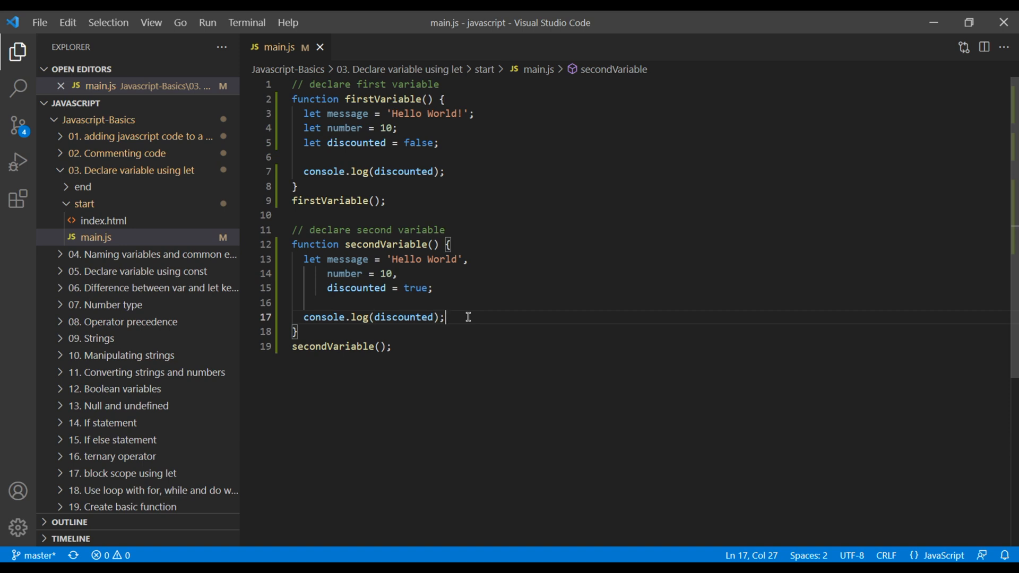
{"action": "mouse_move", "coordinate": [228, 497]}
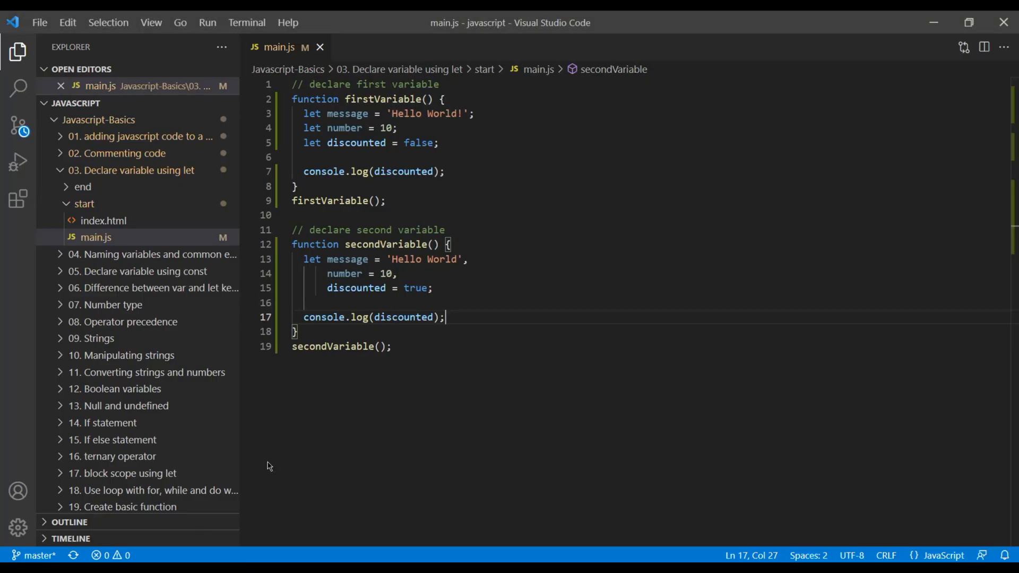
{"action": "double_click", "coordinate": [343, 274]}
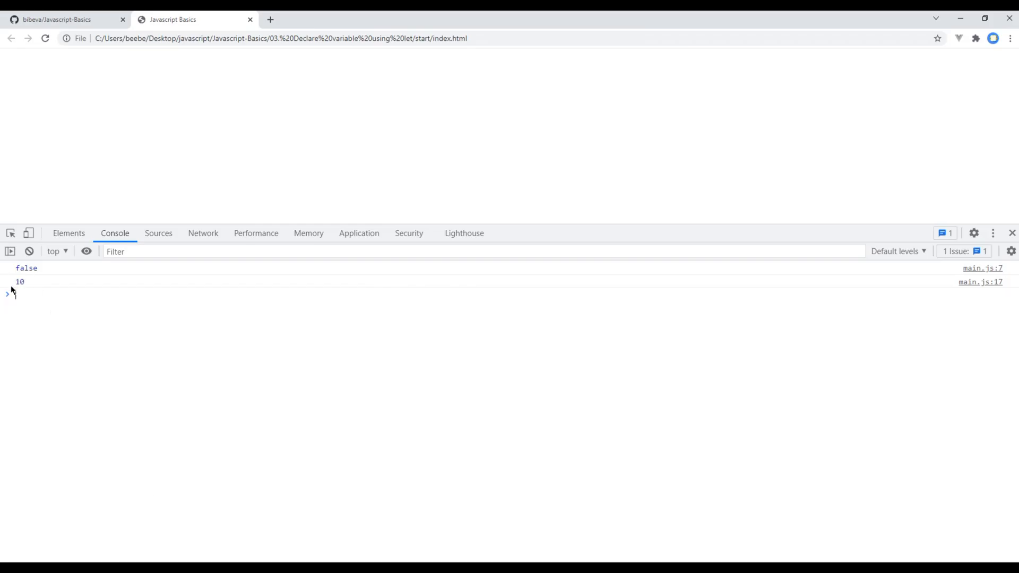
{"action": "mouse_move", "coordinate": [245, 391]}
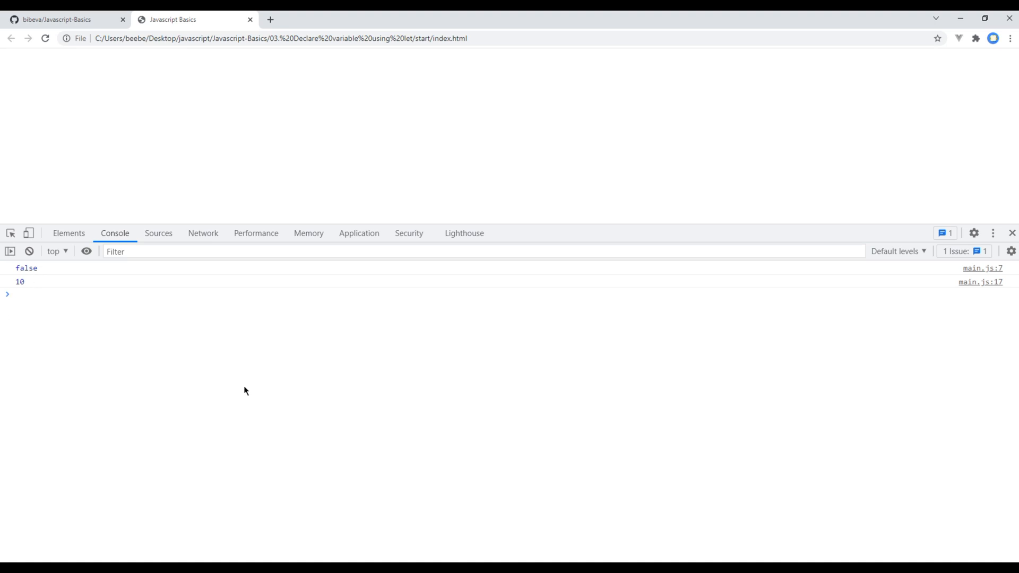